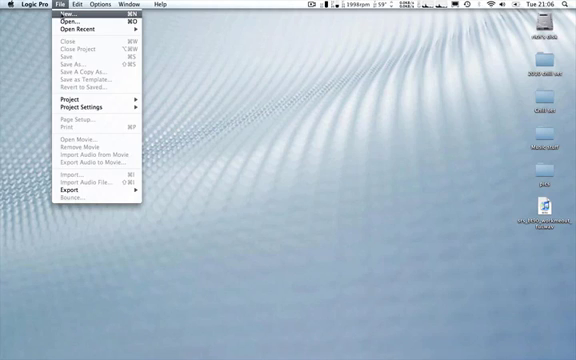
- Create a new empty Logic Pro project from the File menu
click(72, 17)
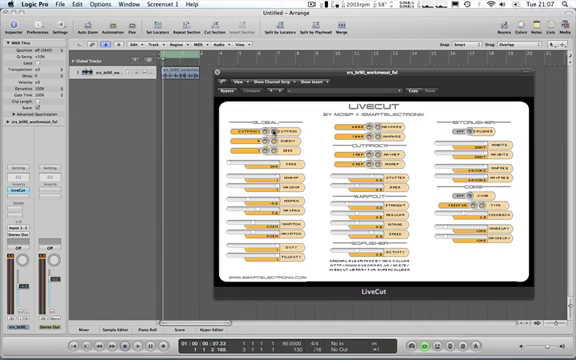
- Insert the LiveCut plug-in on the drum track's channel strip
click(249, 92)
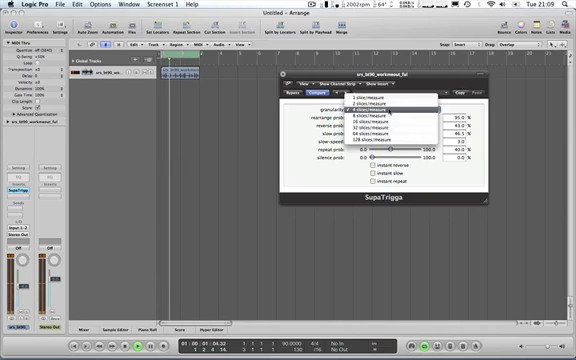
- Choose SupaTrigga's slices-per-measure granularity from its pop-up menu
click(365, 113)
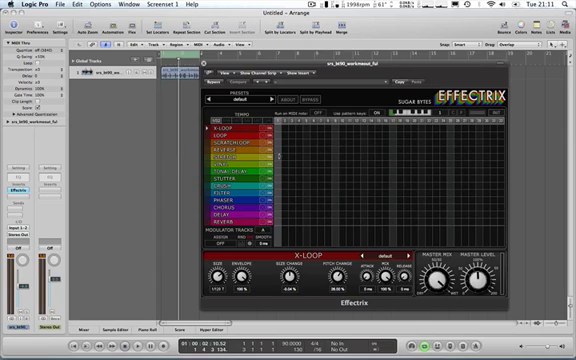
- Paint a Tonal Delay step into Effectrix's sequencer grid
click(228, 187)
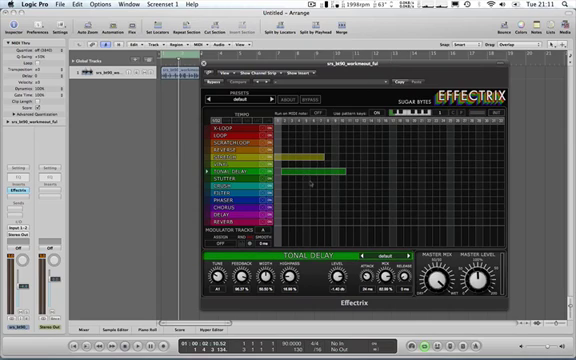